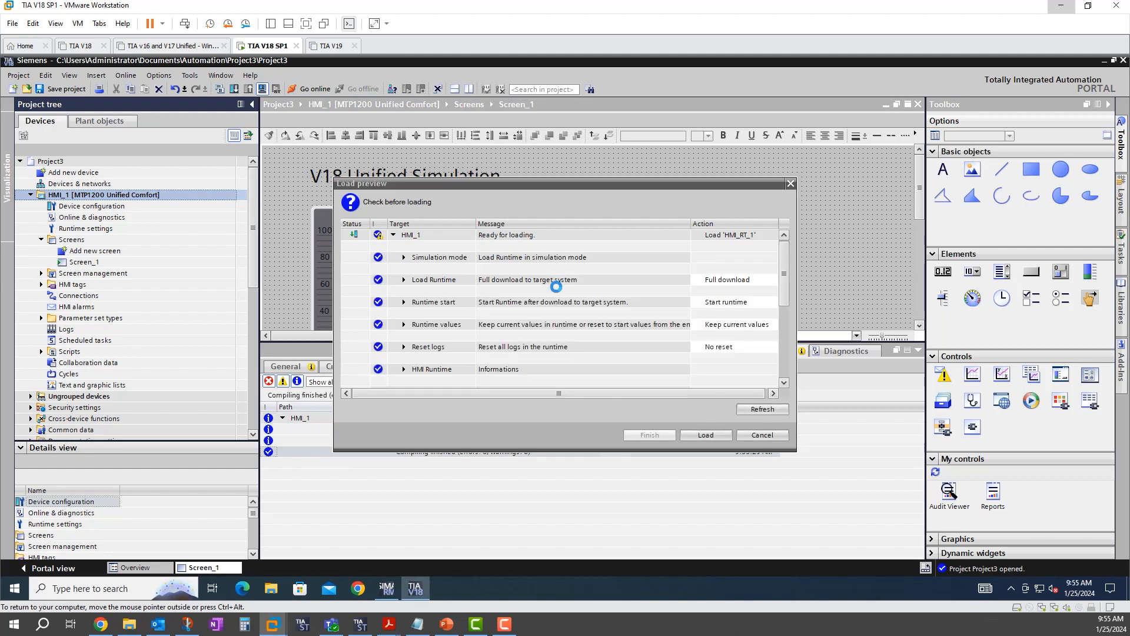
Download HMI_1 to the simulated runtime without keeping user administration data, finishing with no errors
click(403, 325)
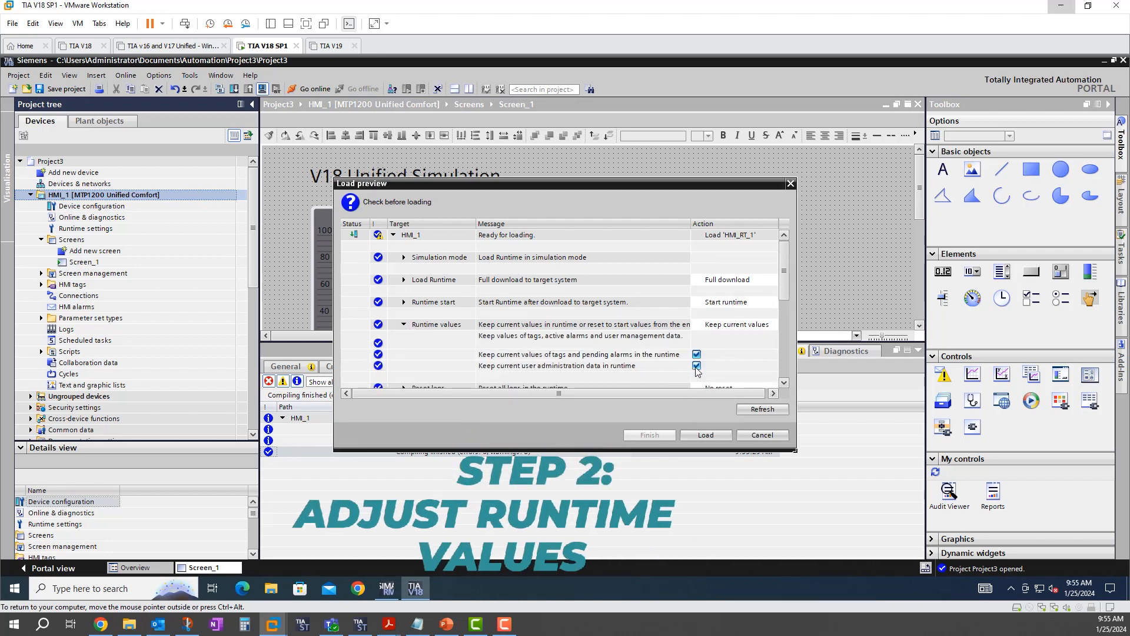
click(696, 366)
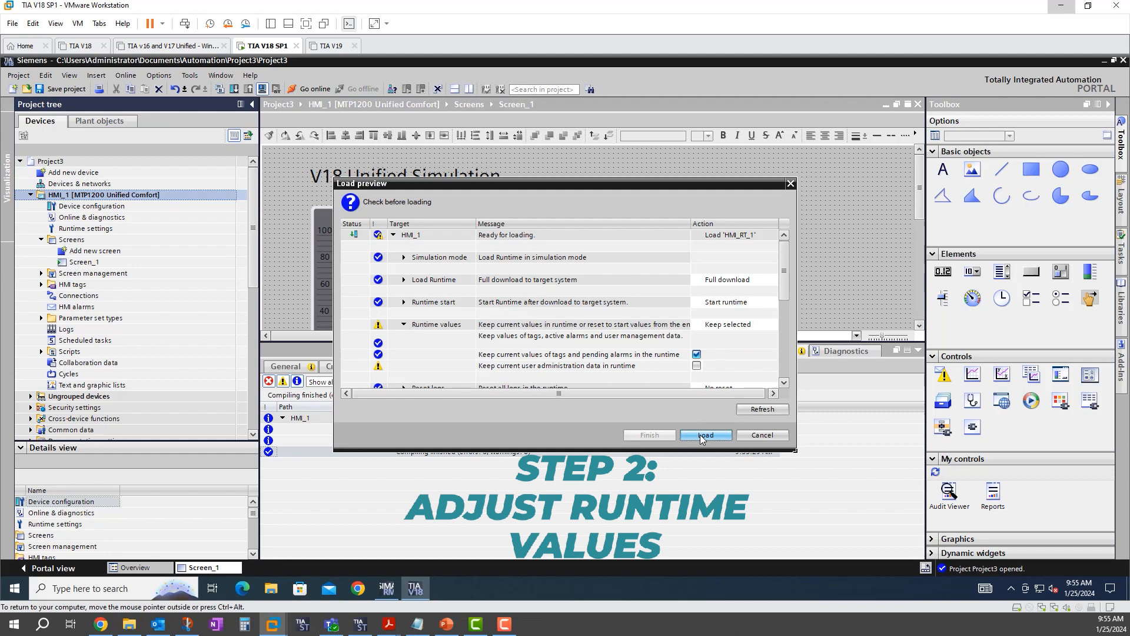
click(706, 436)
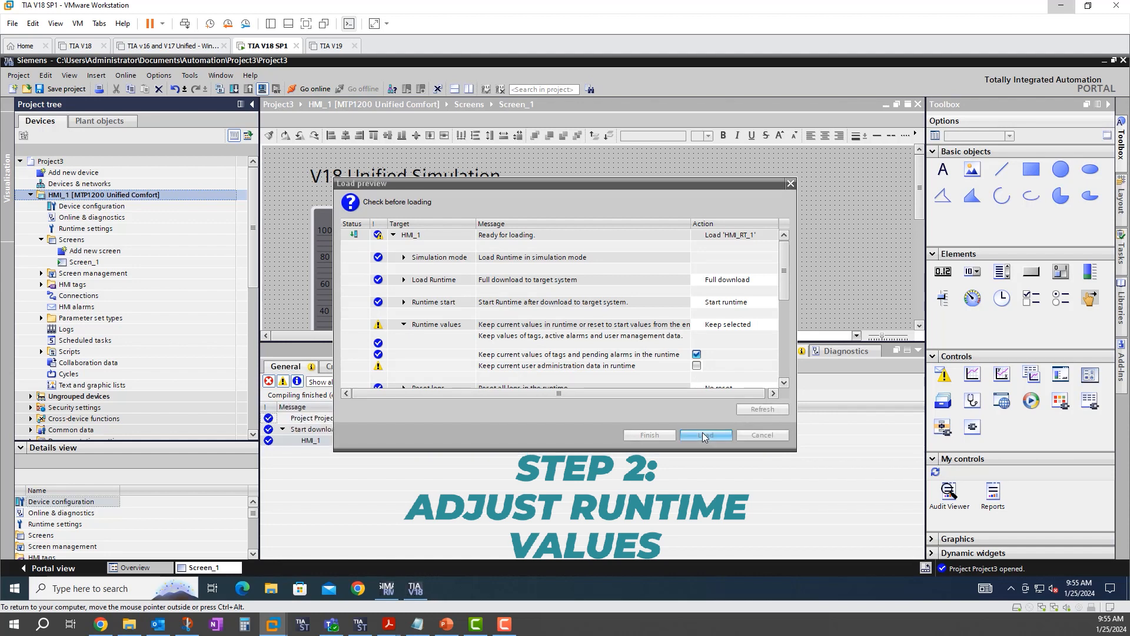
click(706, 436)
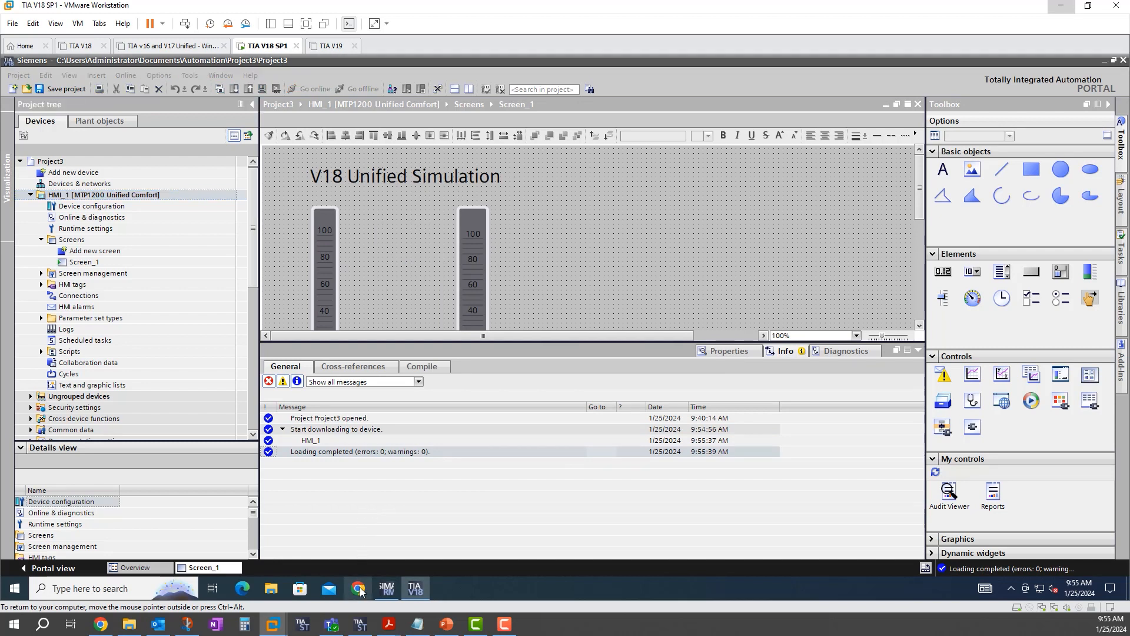
Launch the WinCC Unified RT page in Chrome from the WinCC Unified start page
click(357, 588)
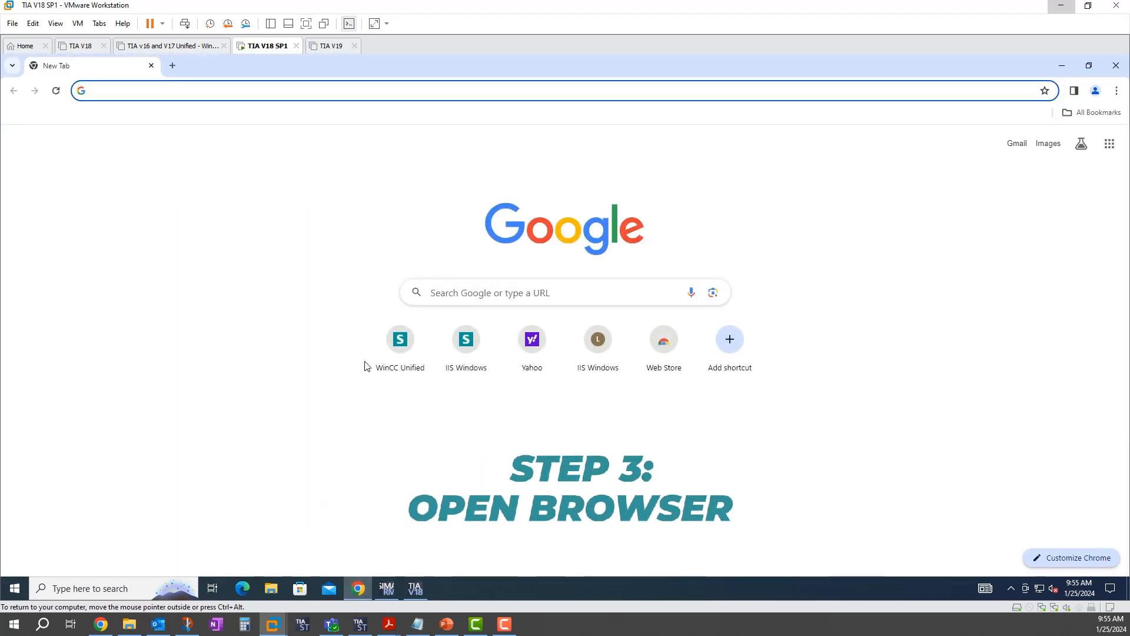
click(400, 339)
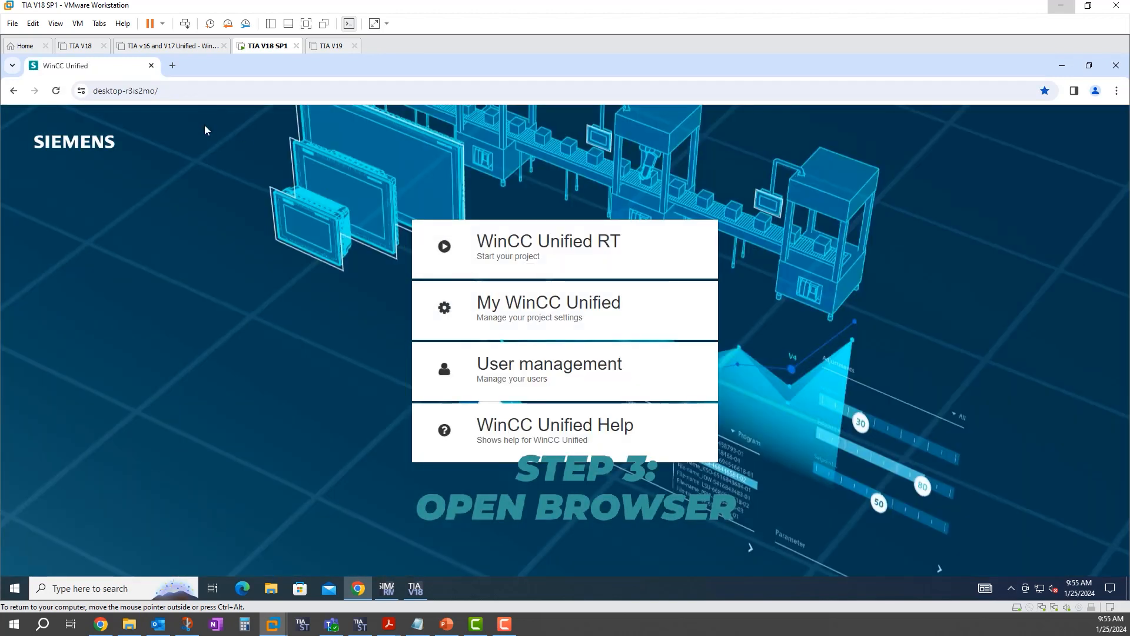
mouse_move(509, 238)
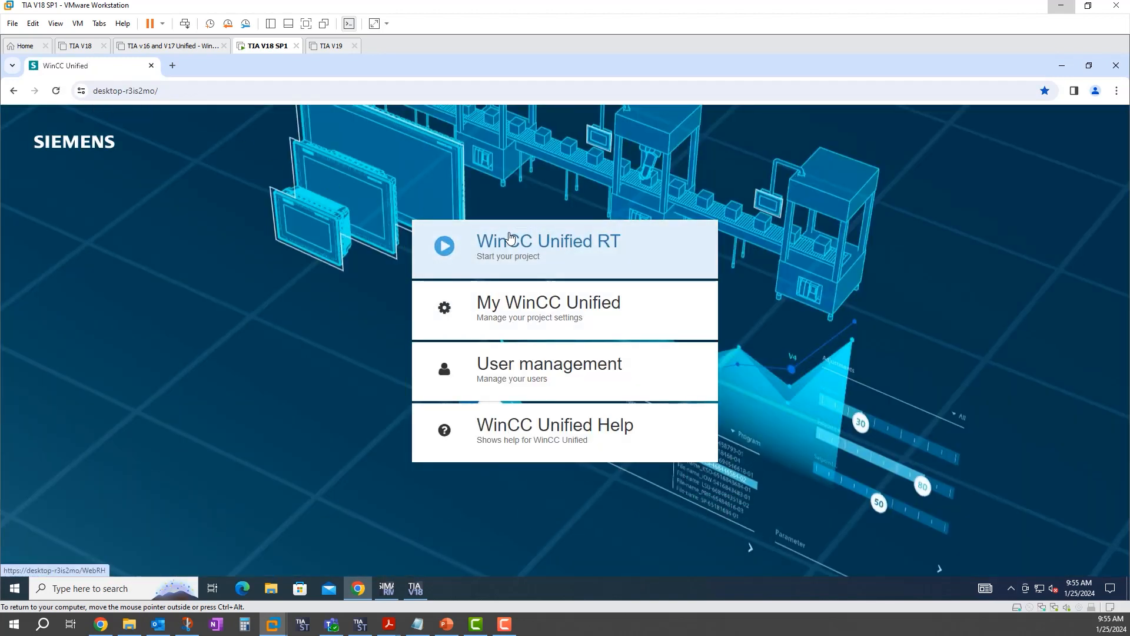
click(548, 248)
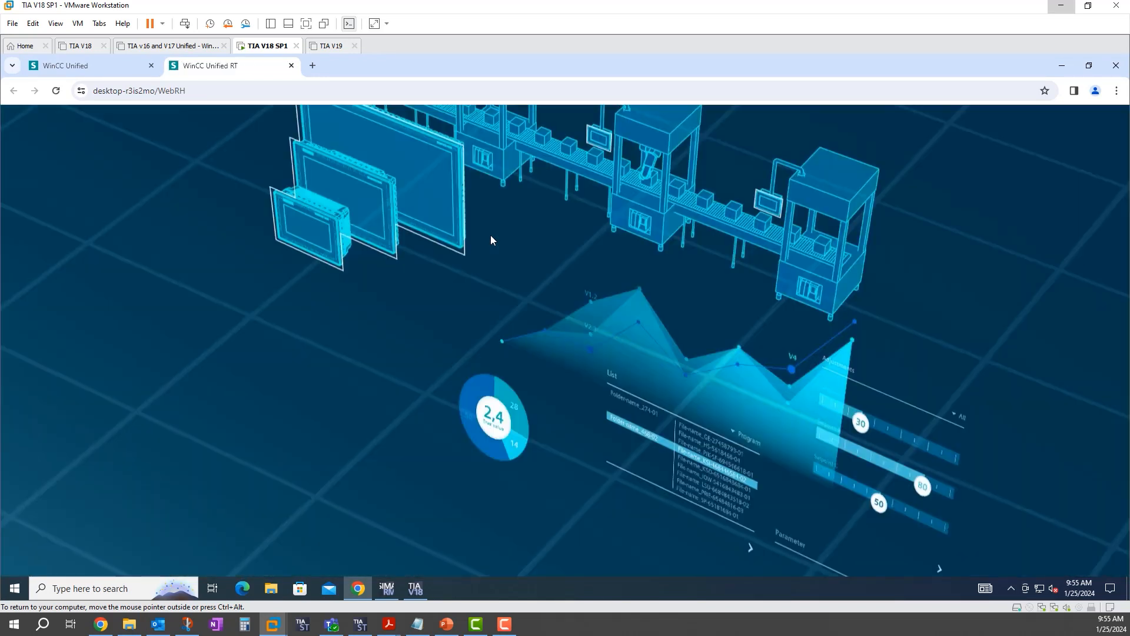
Sign in to the runtime as HMI User to show the V18 Unified Simulation gauges
click(563, 252)
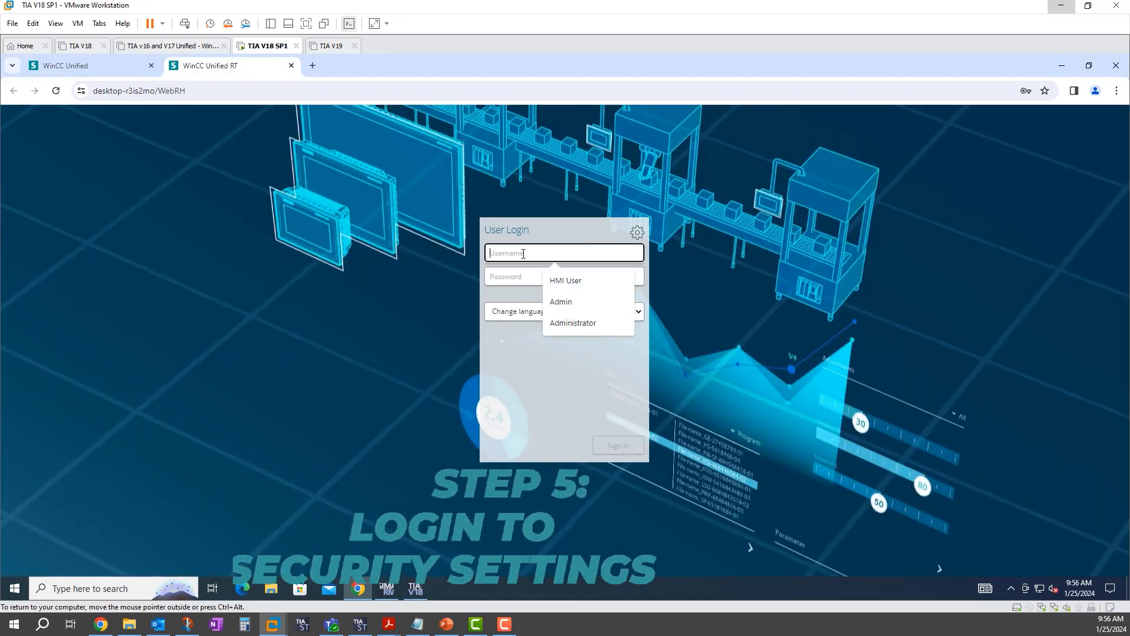
click(566, 280)
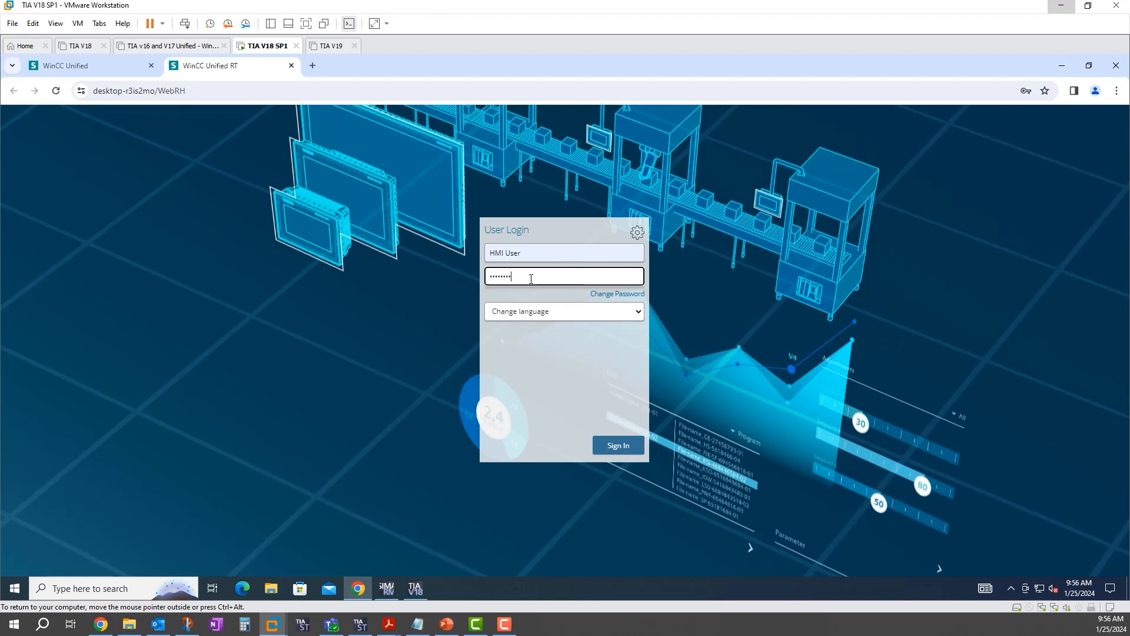
click(618, 445)
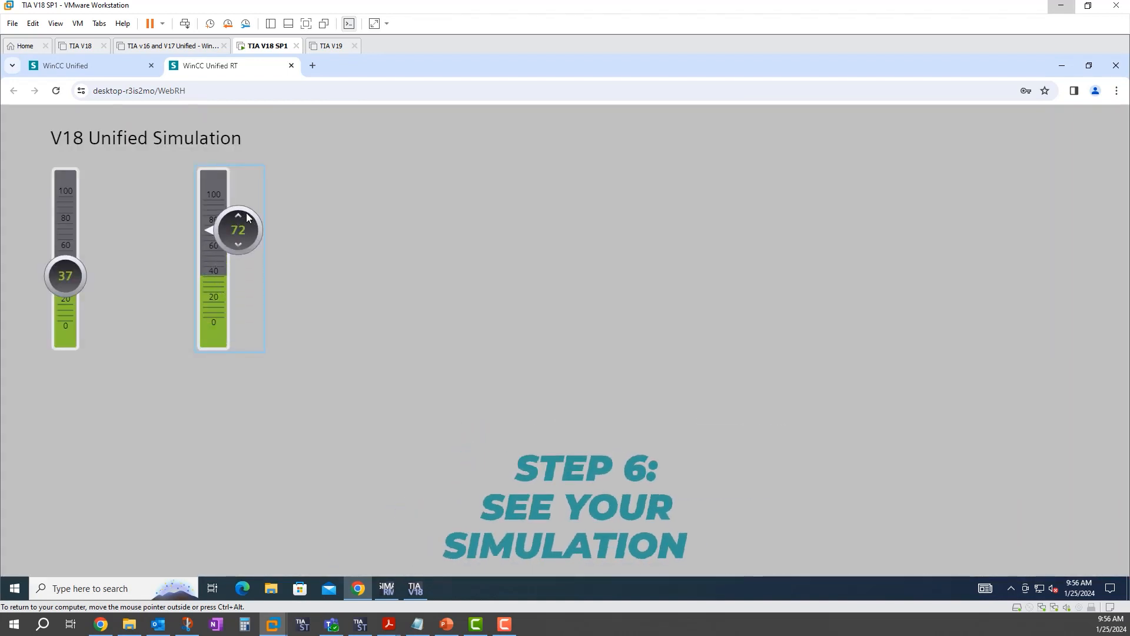
Move a gauge slider in runtime, then start simulating the V19 Simulation Test HMI
drag(237, 229, 238, 268)
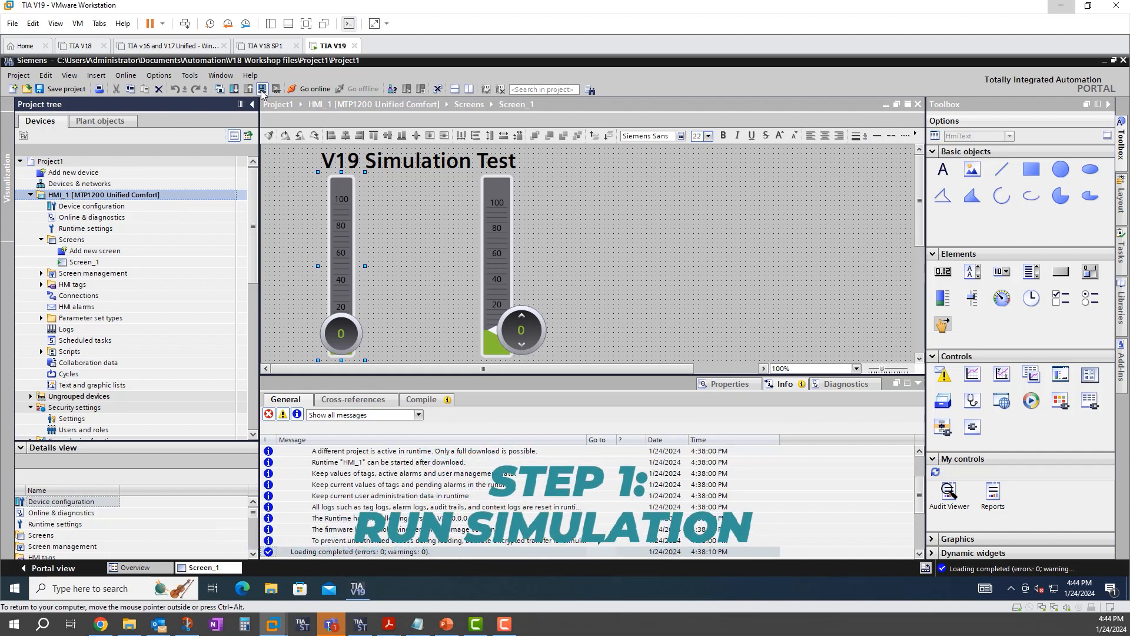
click(263, 89)
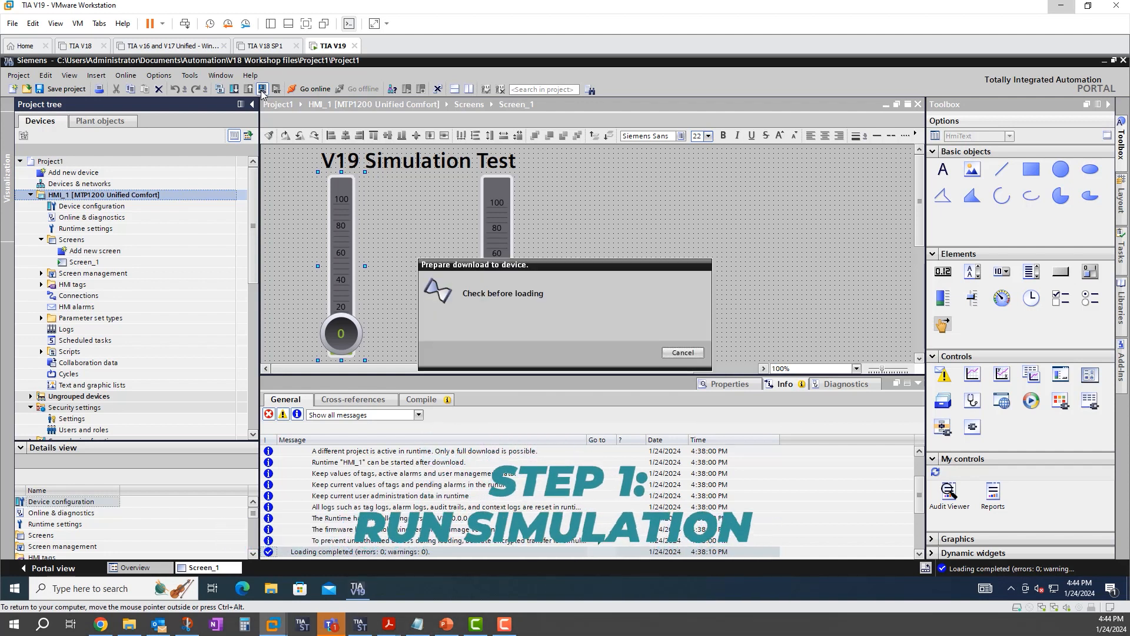